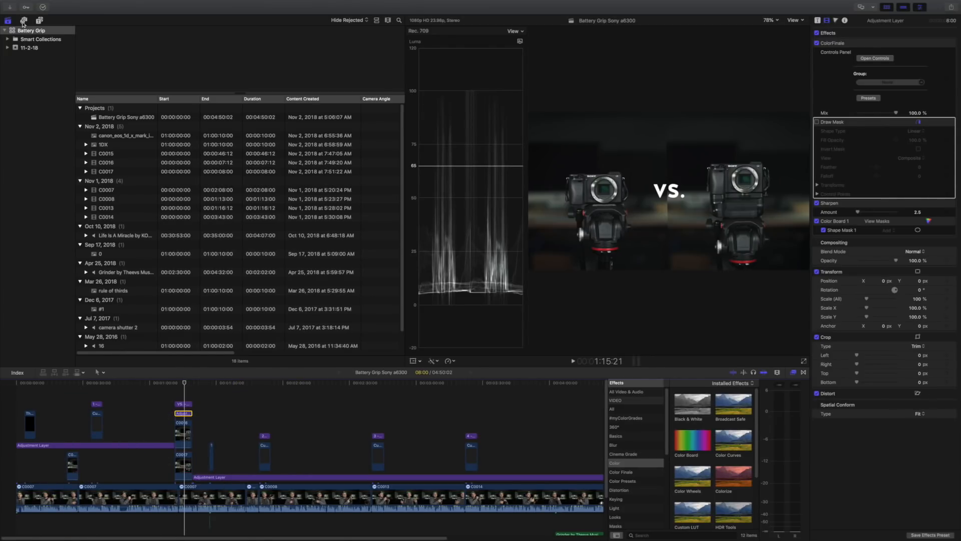
- Toggle the media browser off and back, then send Viewers to the secondary display
{"action": "key", "text": "ctrl+cmd+1"}
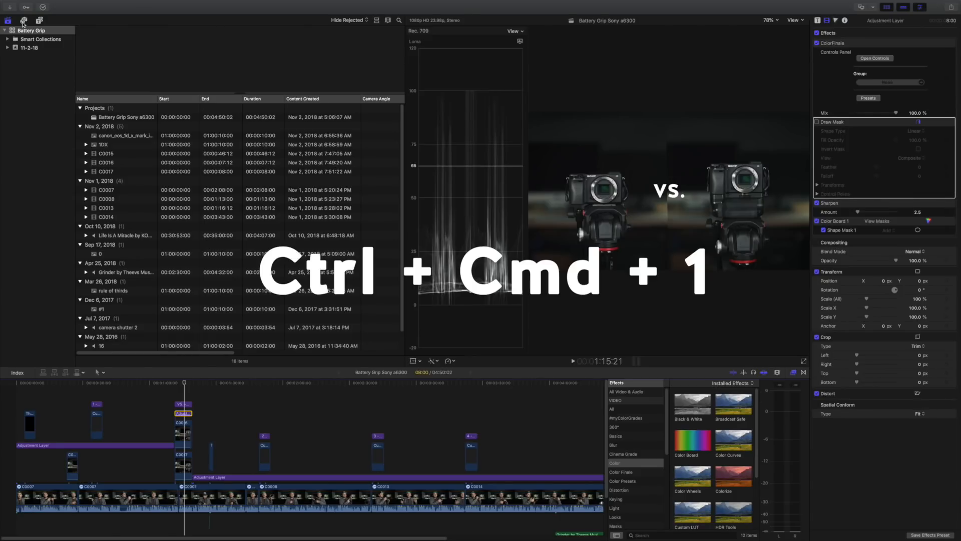
{"action": "key", "text": "ctrl+cmd+1"}
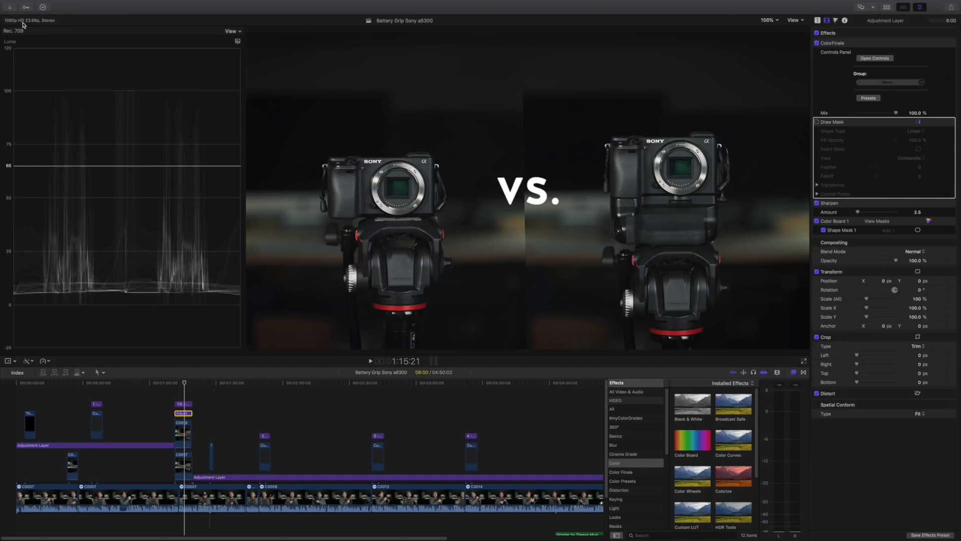
{"action": "left_click", "coordinate": [7, 19]}
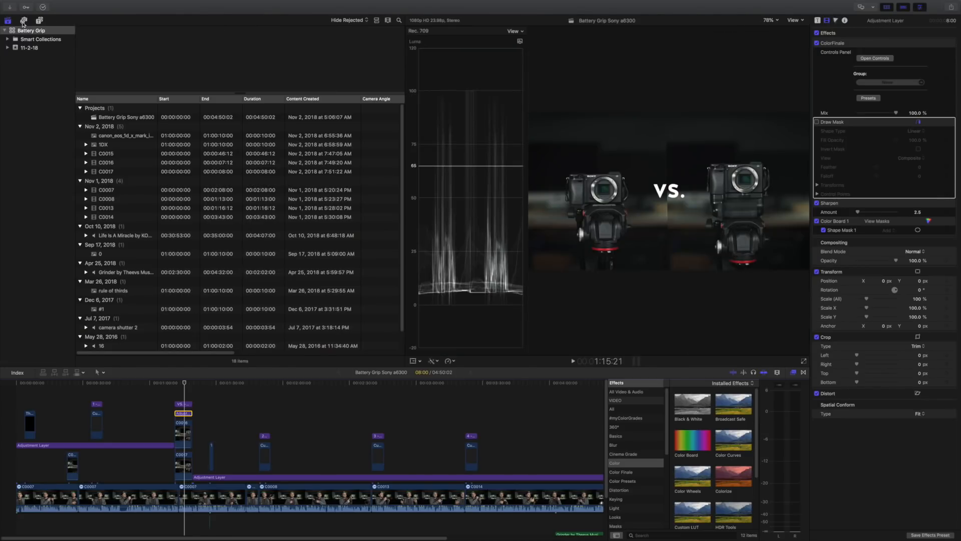
{"action": "mouse_move", "coordinate": [22, 20]}
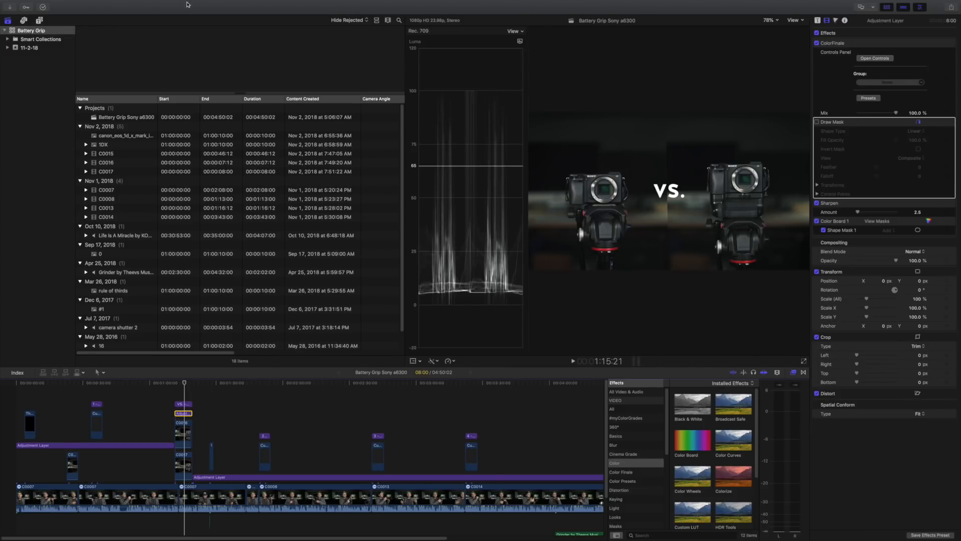
{"action": "left_click", "coordinate": [193, 4]}
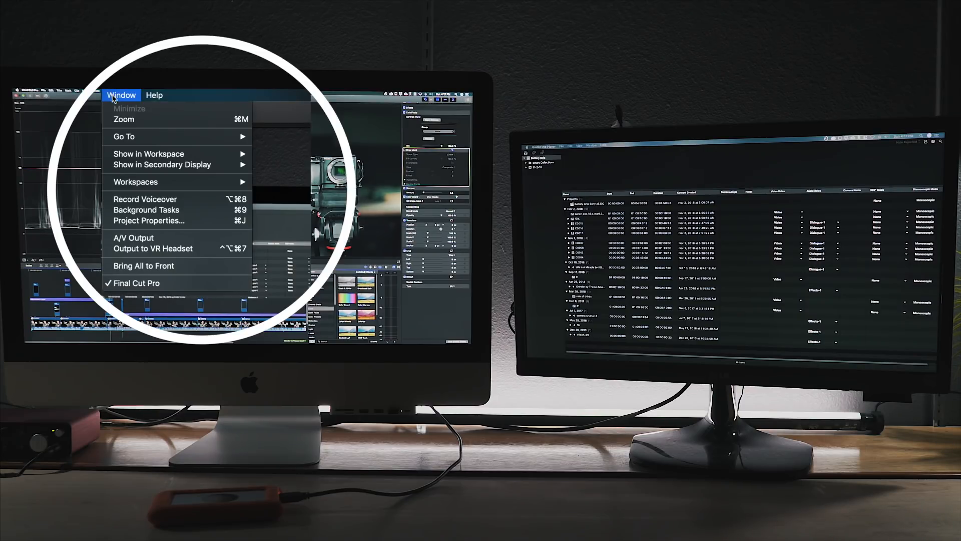
{"action": "mouse_move", "coordinate": [162, 165]}
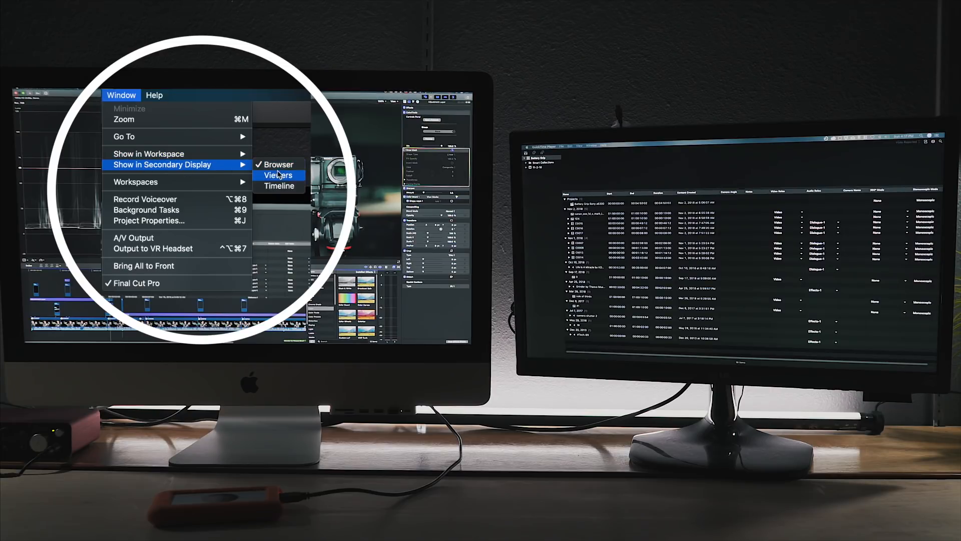
{"action": "left_click", "coordinate": [278, 174]}
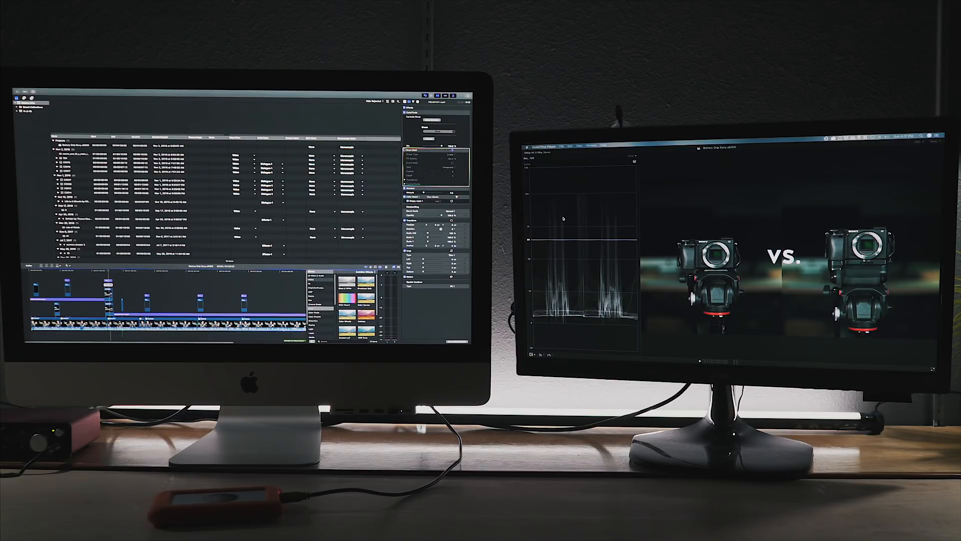
{"action": "mouse_move", "coordinate": [667, 196]}
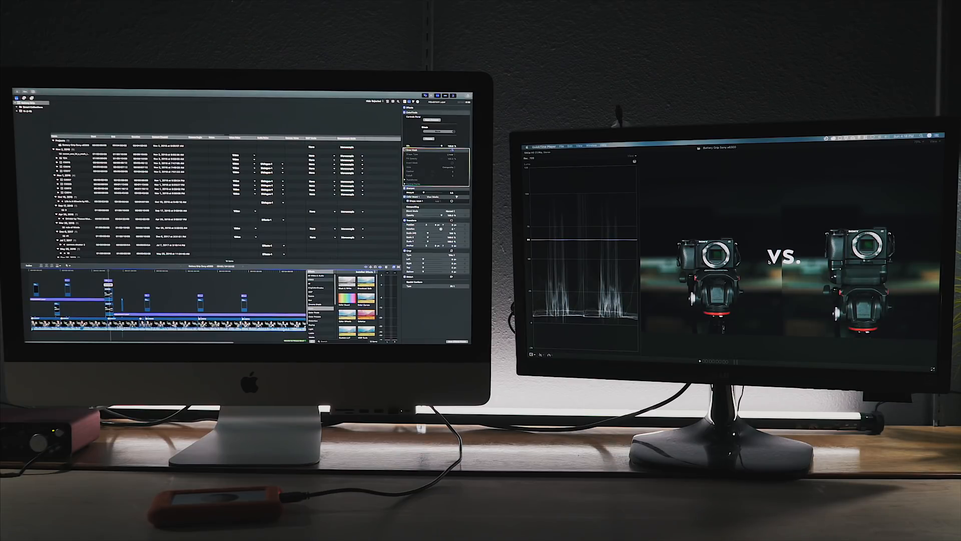
- Reopen the Show in Secondary Display options with Viewers still on the second monitor
{"action": "left_click", "coordinate": [109, 90]}
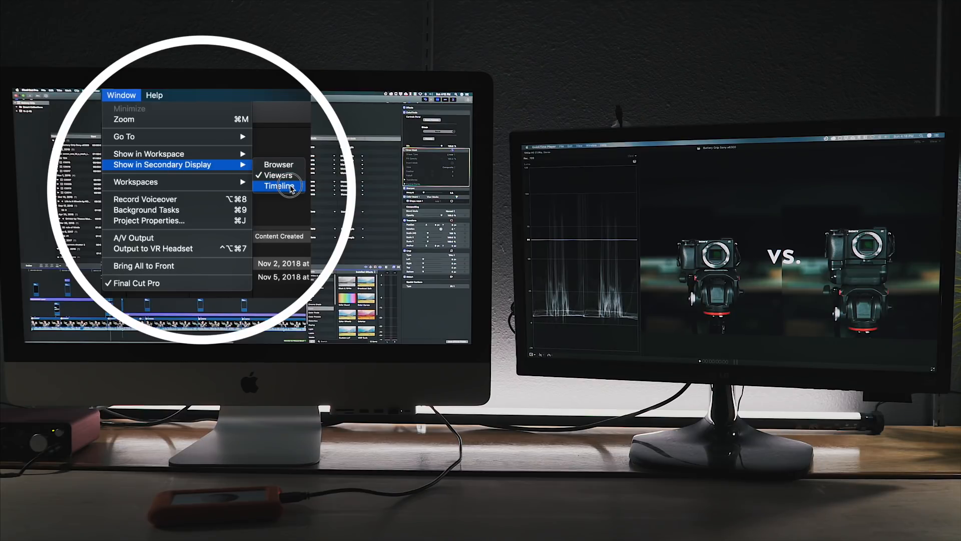
- Assign Browser to the secondary display
{"action": "left_click", "coordinate": [279, 185]}
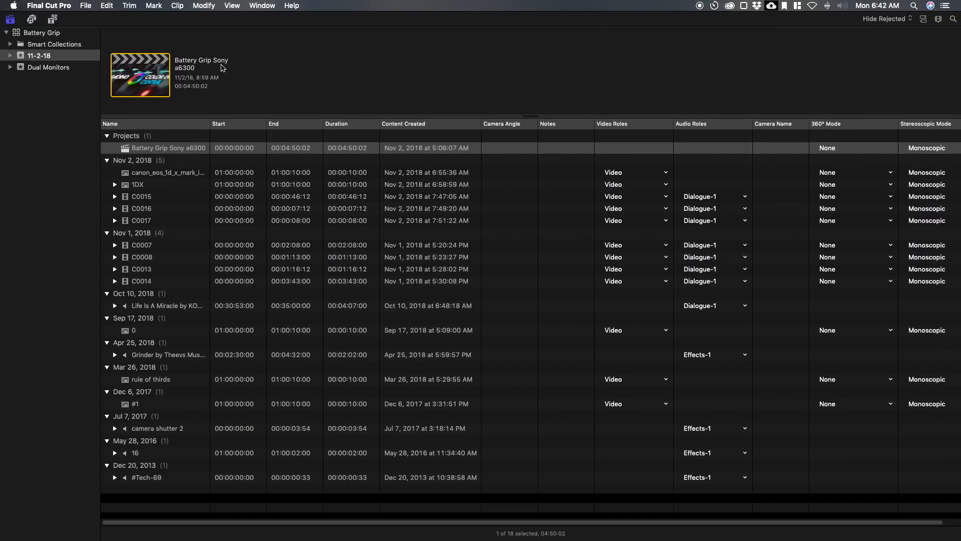
{"action": "mouse_move", "coordinate": [32, 24]}
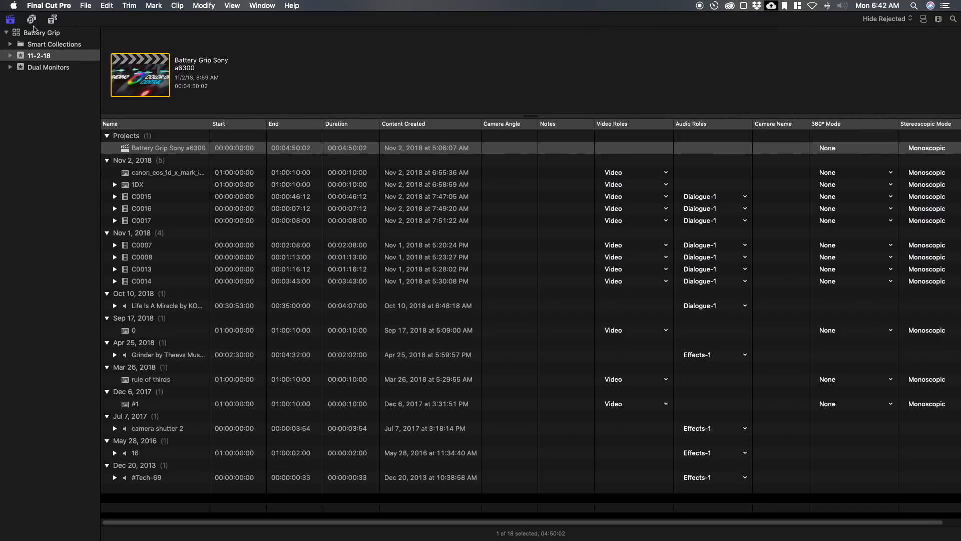
- Show Titles and Generators, narrowed to the 40 Titles Version 3 pack folder
{"action": "left_click", "coordinate": [31, 21]}
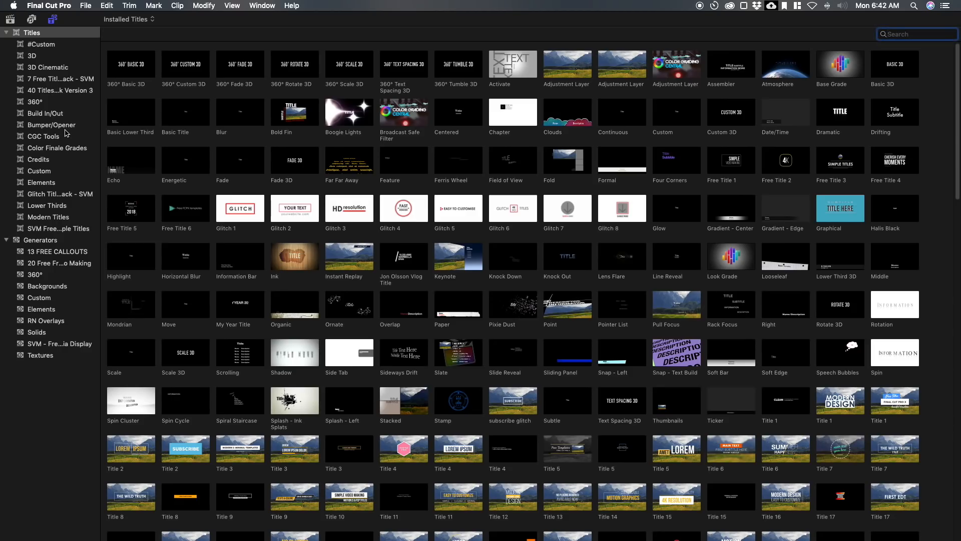
{"action": "left_click", "coordinate": [57, 91]}
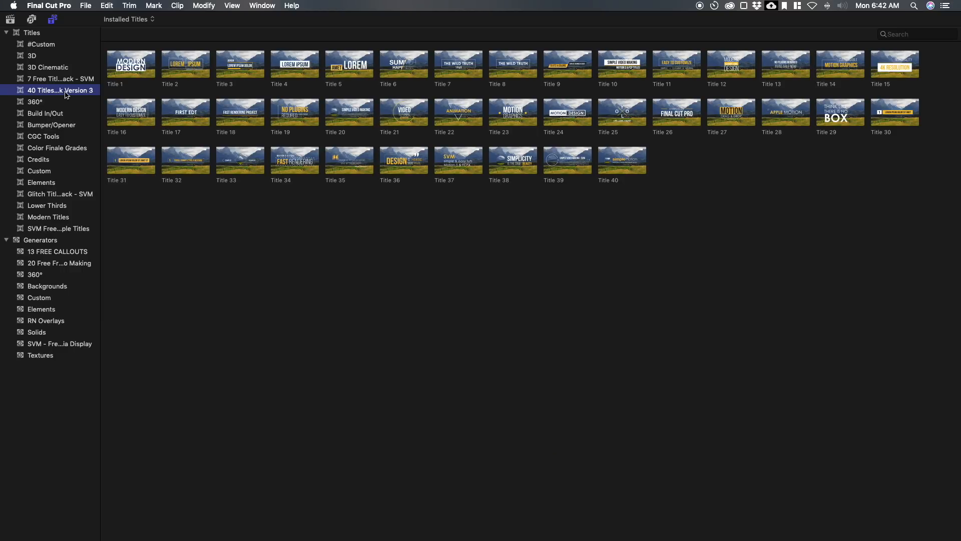